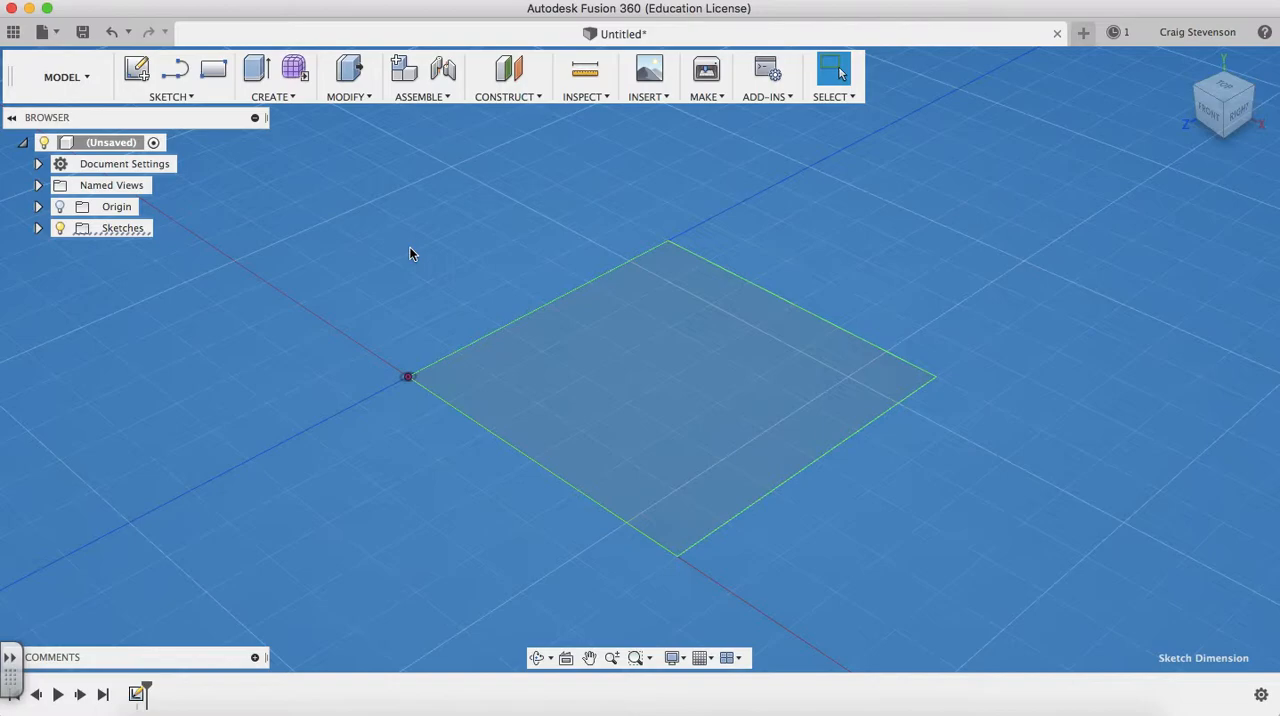
pyautogui.moveTo(376, 258)
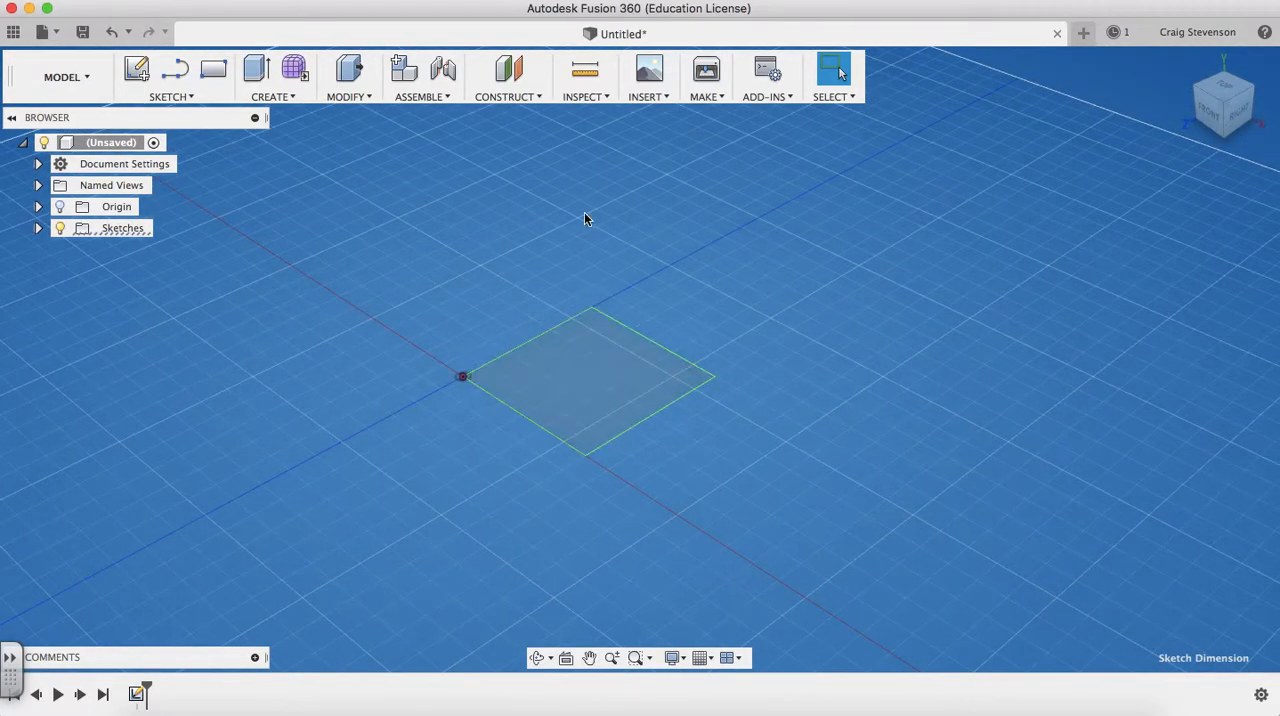
pyautogui.moveTo(530, 214)
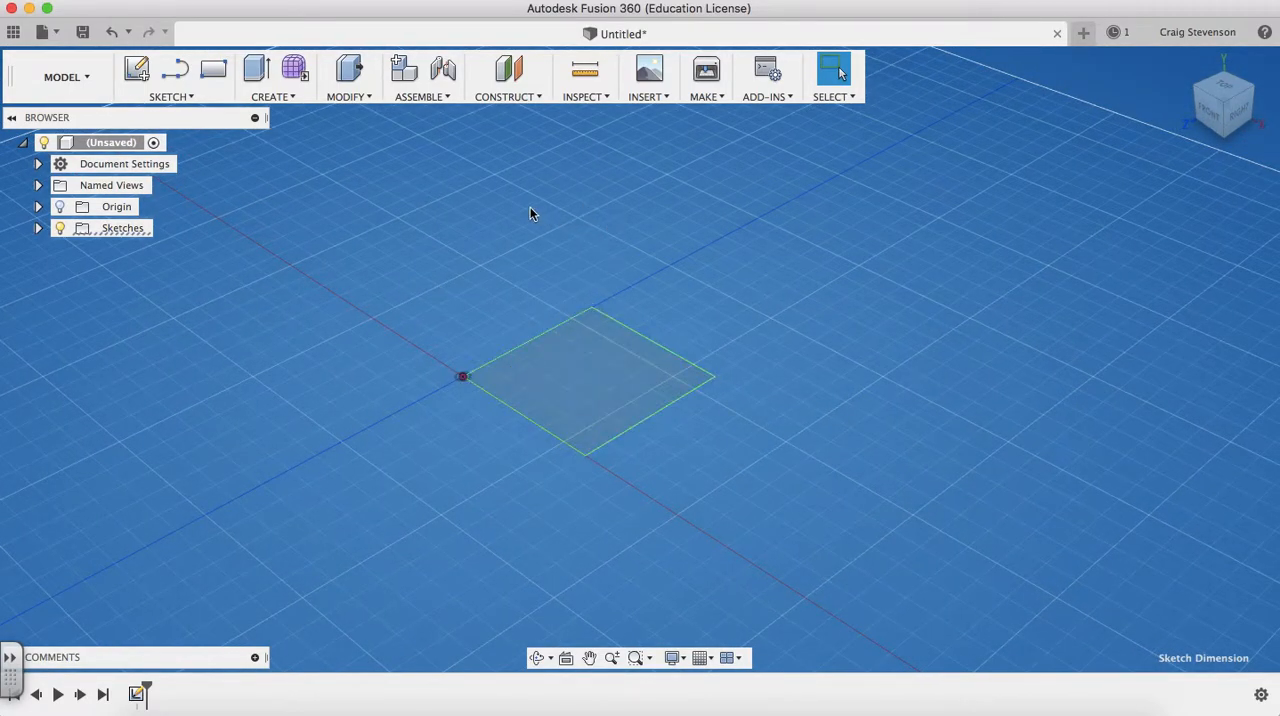
# Step: Create an offset construction plane 50 mm above the square sketch
pyautogui.click(508, 78)
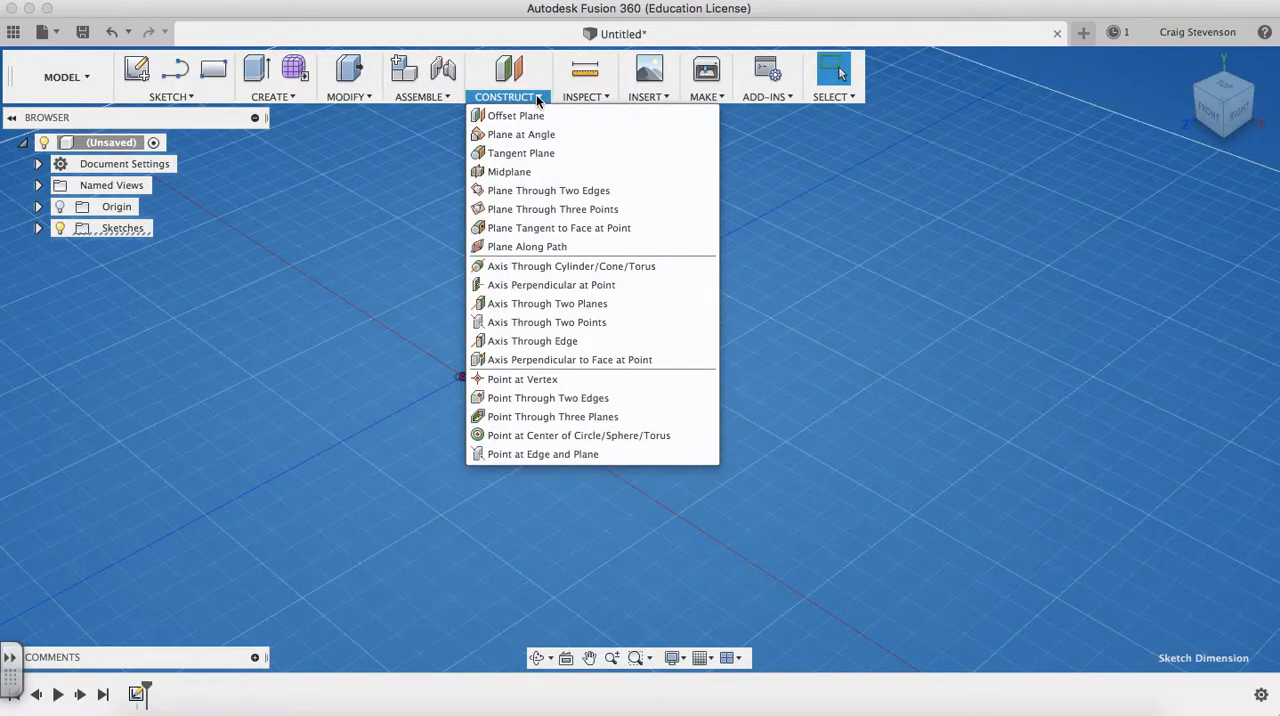
pyautogui.click(516, 116)
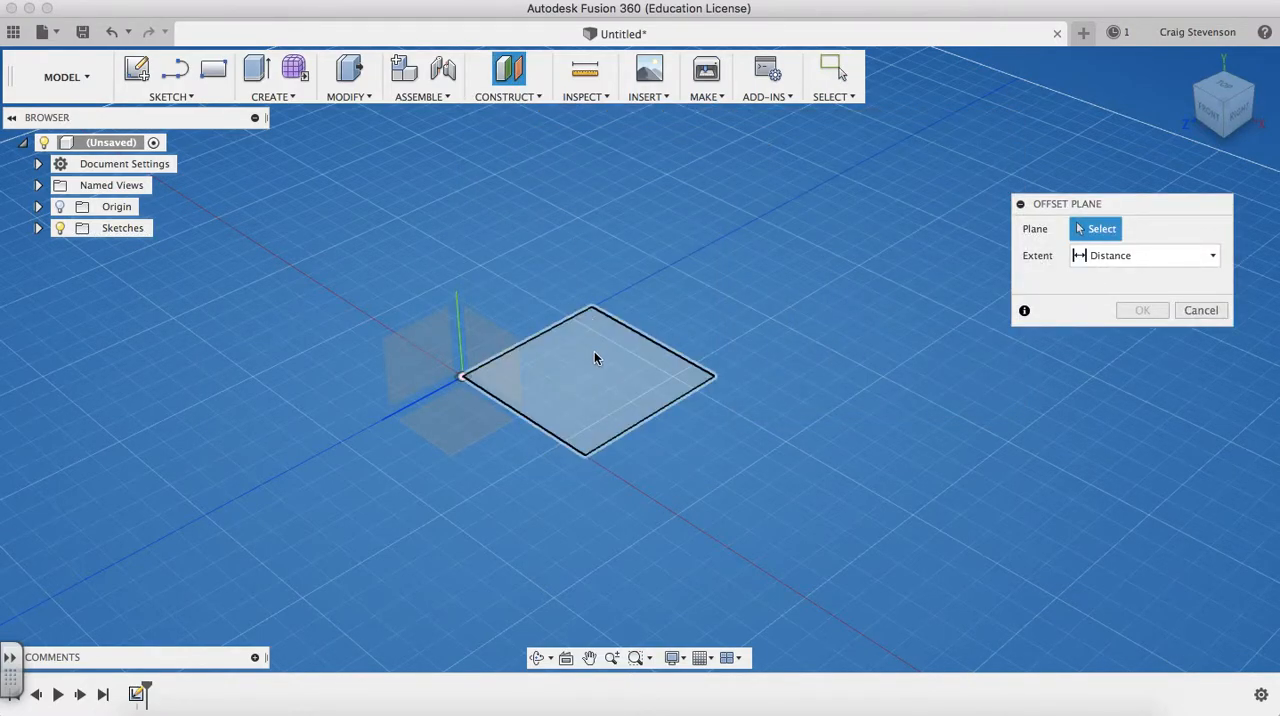
pyautogui.click(590, 376)
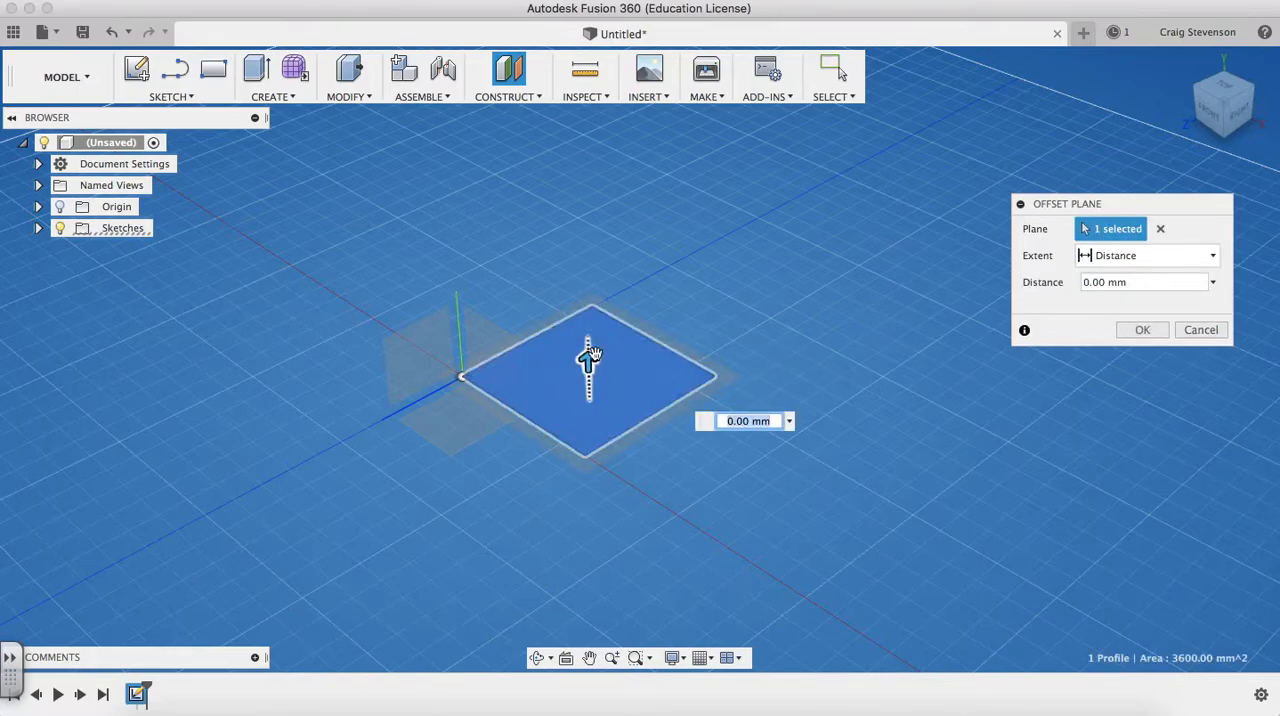
pyautogui.moveTo(588, 360); pyautogui.dragTo(584, 232)
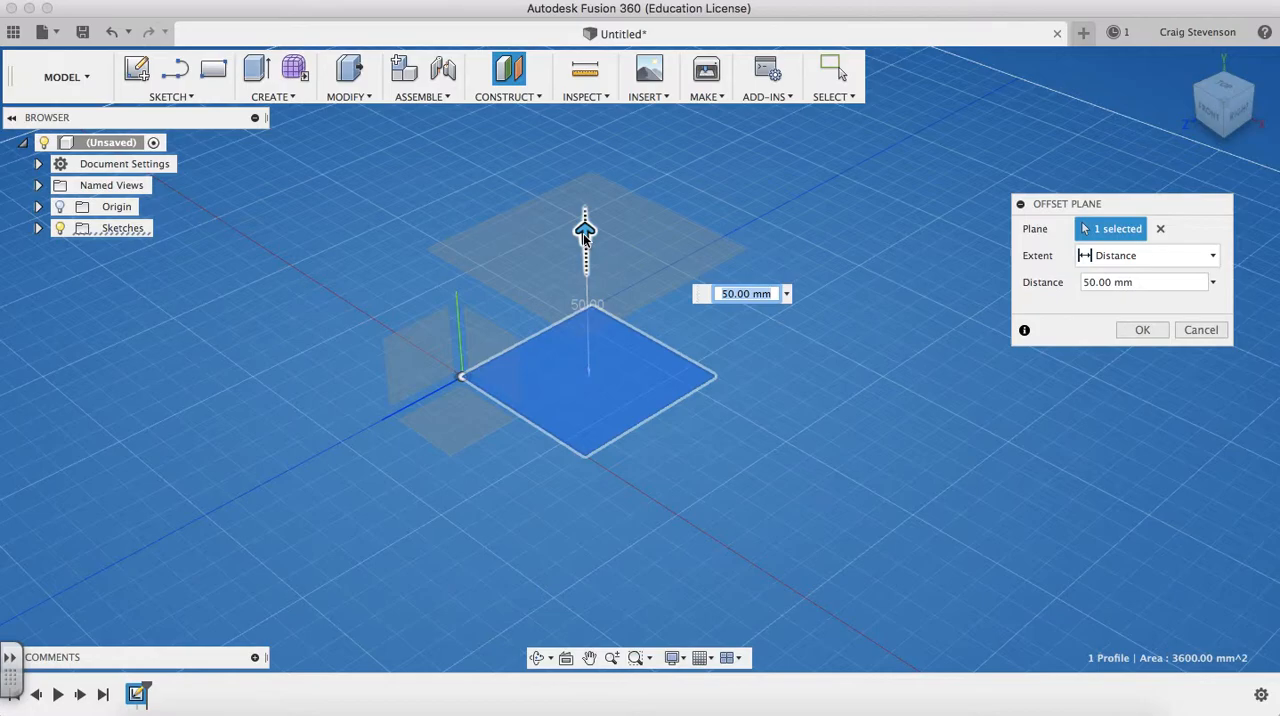
pyautogui.click(1142, 330)
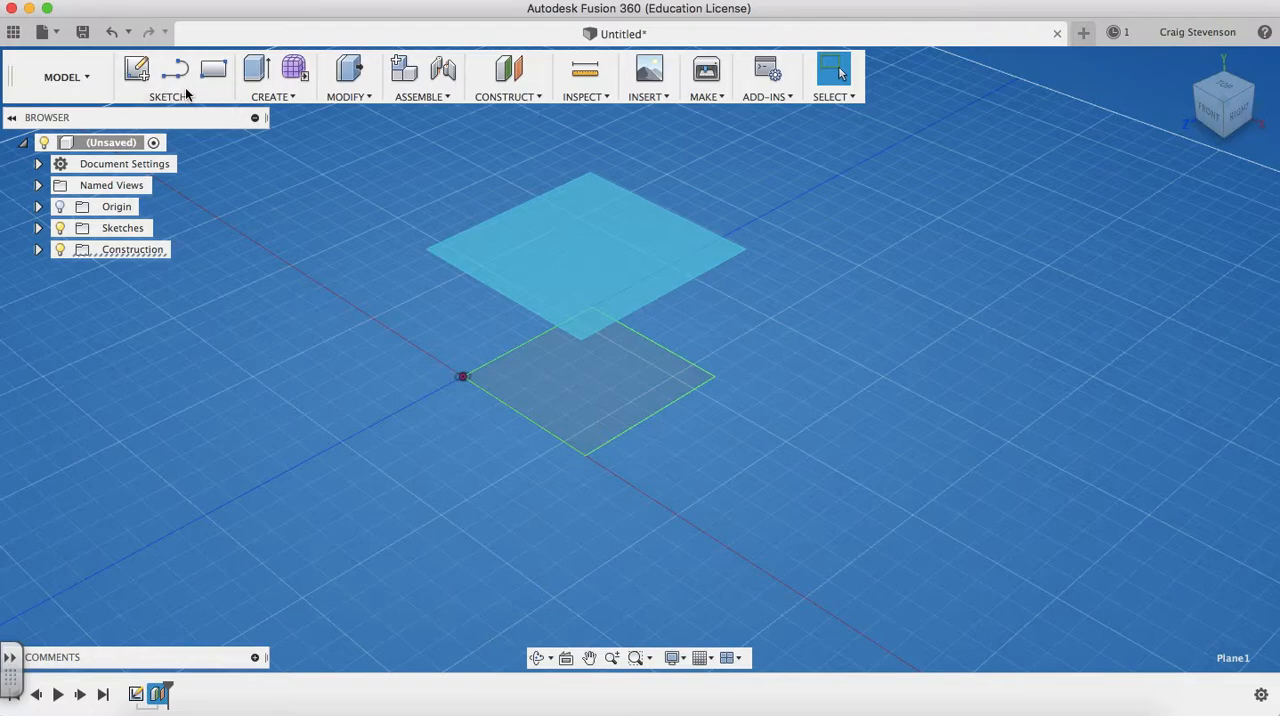
# Step: Sketch a center circle on the offset plane and finish the sketch
pyautogui.click(168, 76)
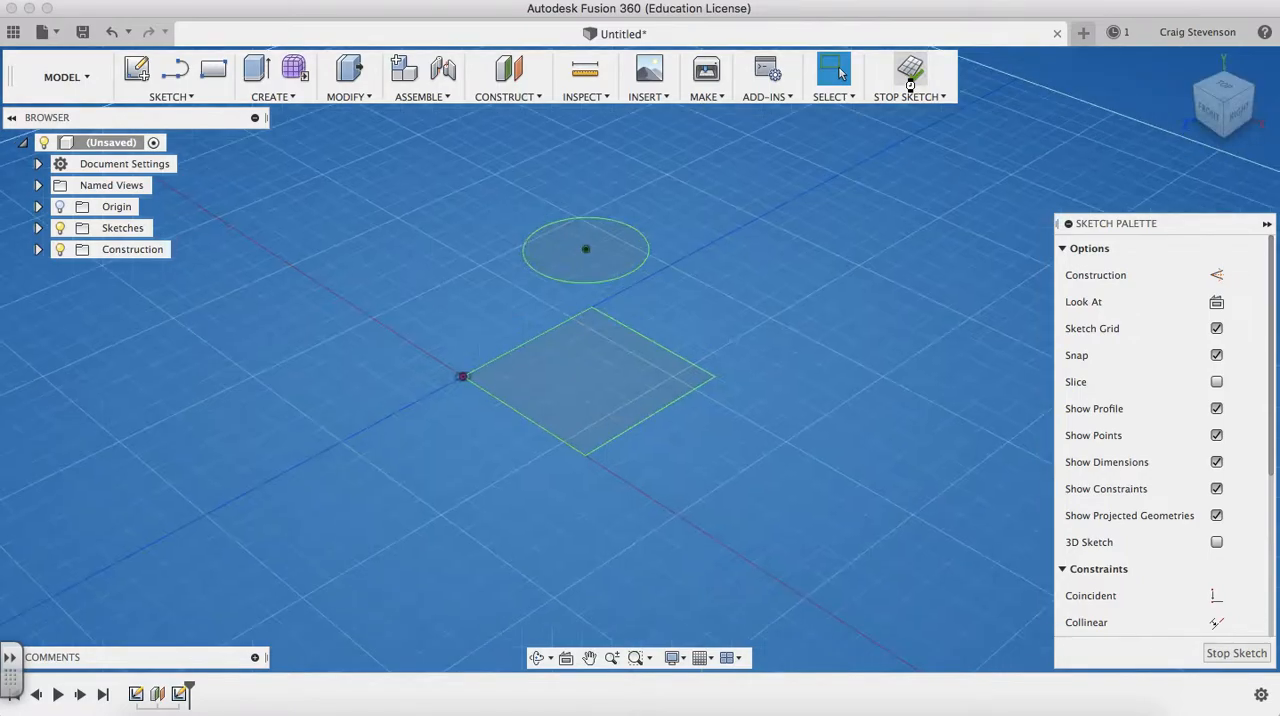
pyautogui.click(908, 76)
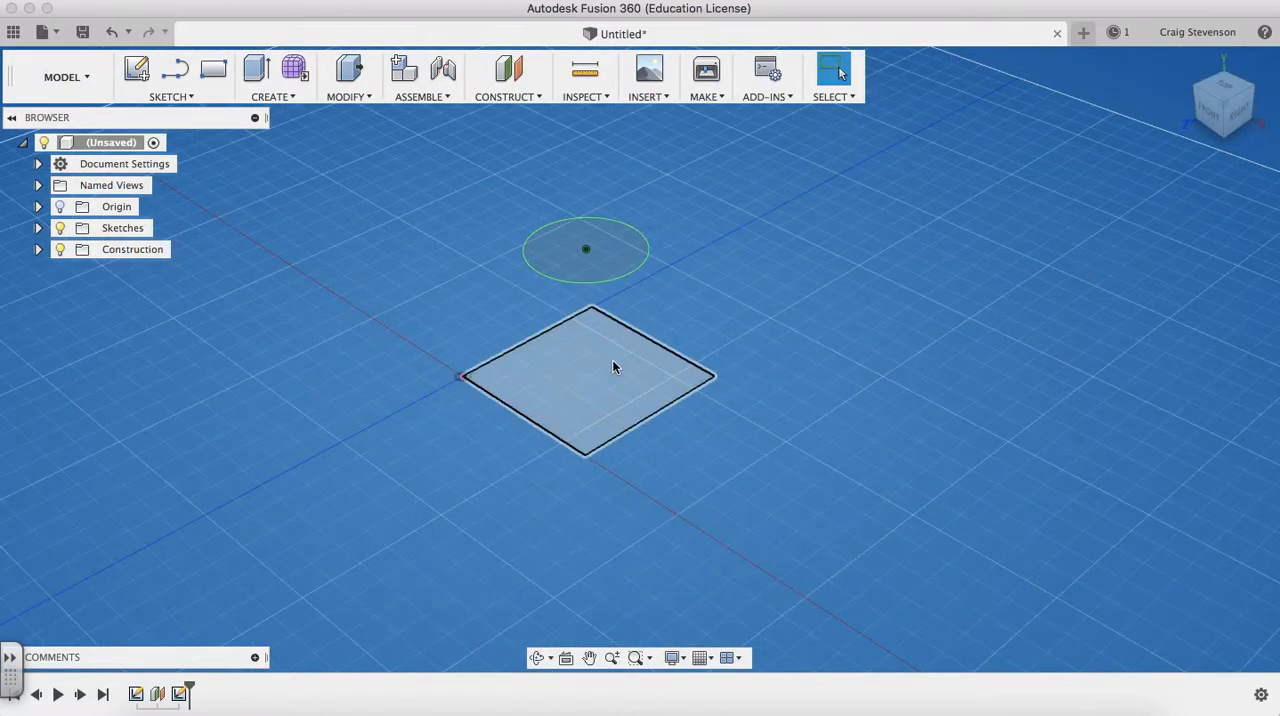
# Step: Loft a solid body from the square profile up to the circle
pyautogui.click(272, 76)
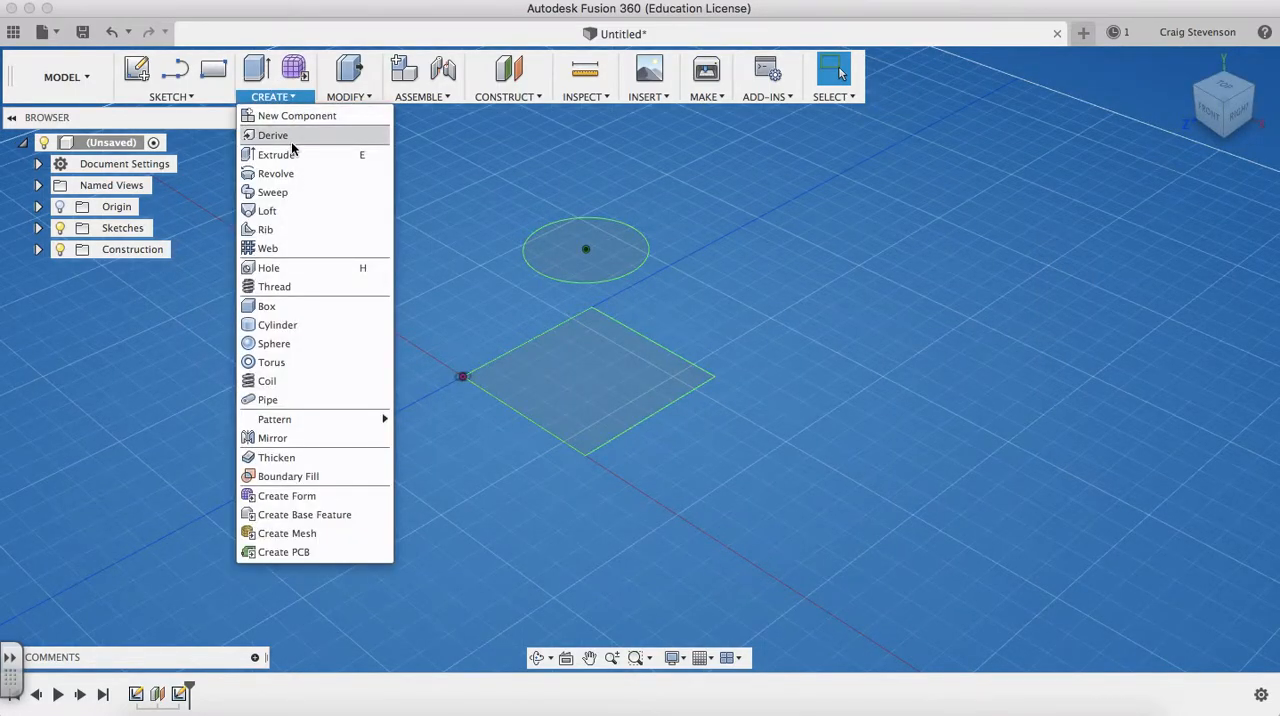
pyautogui.moveTo(272, 362)
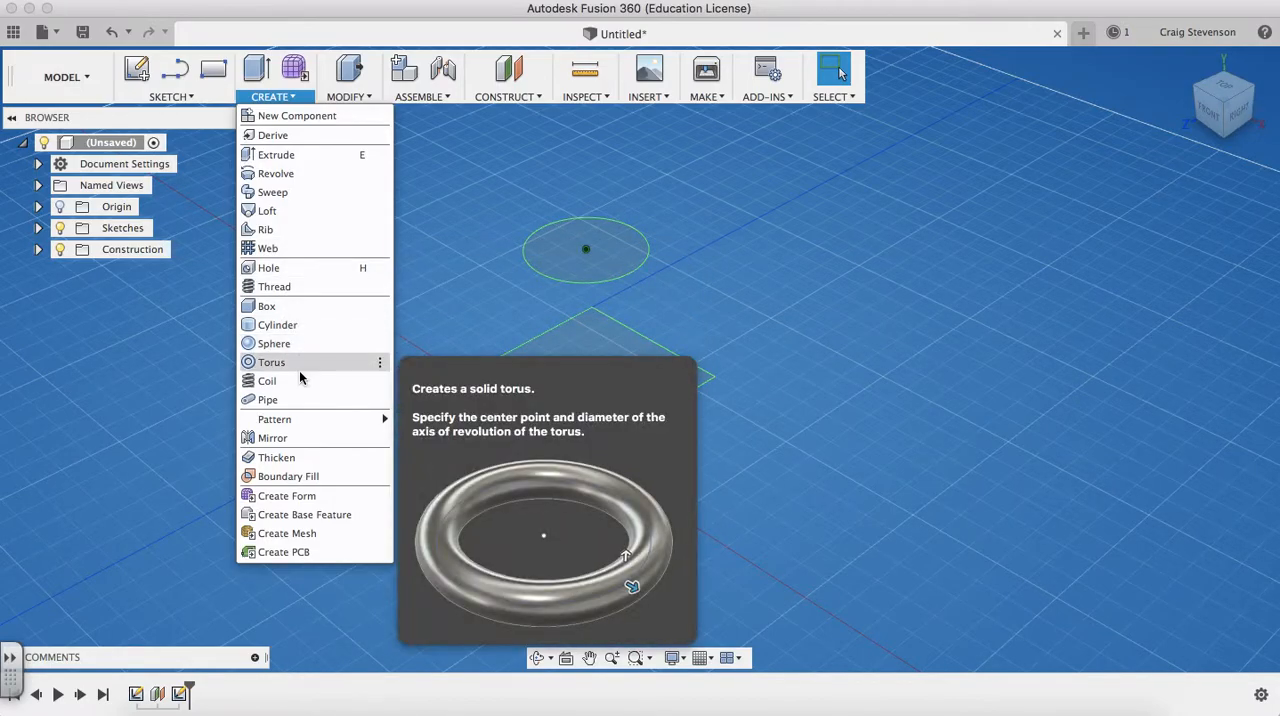
pyautogui.click(268, 210)
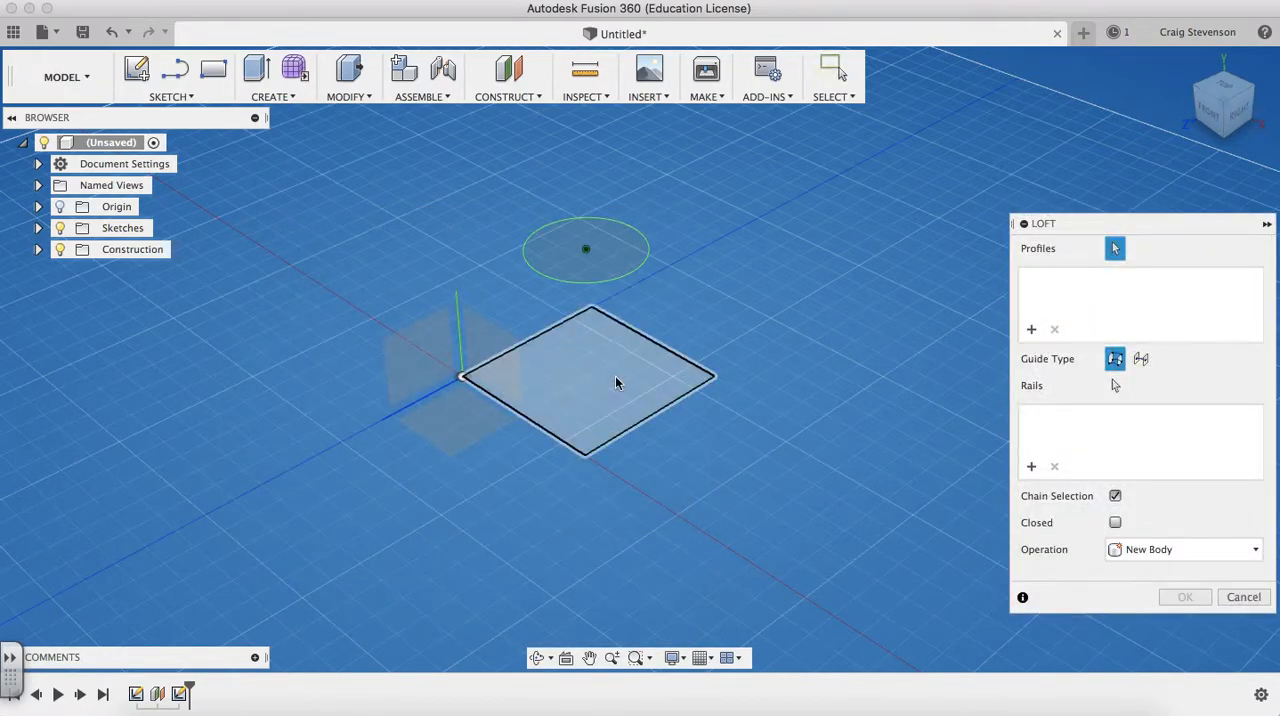
pyautogui.click(584, 248)
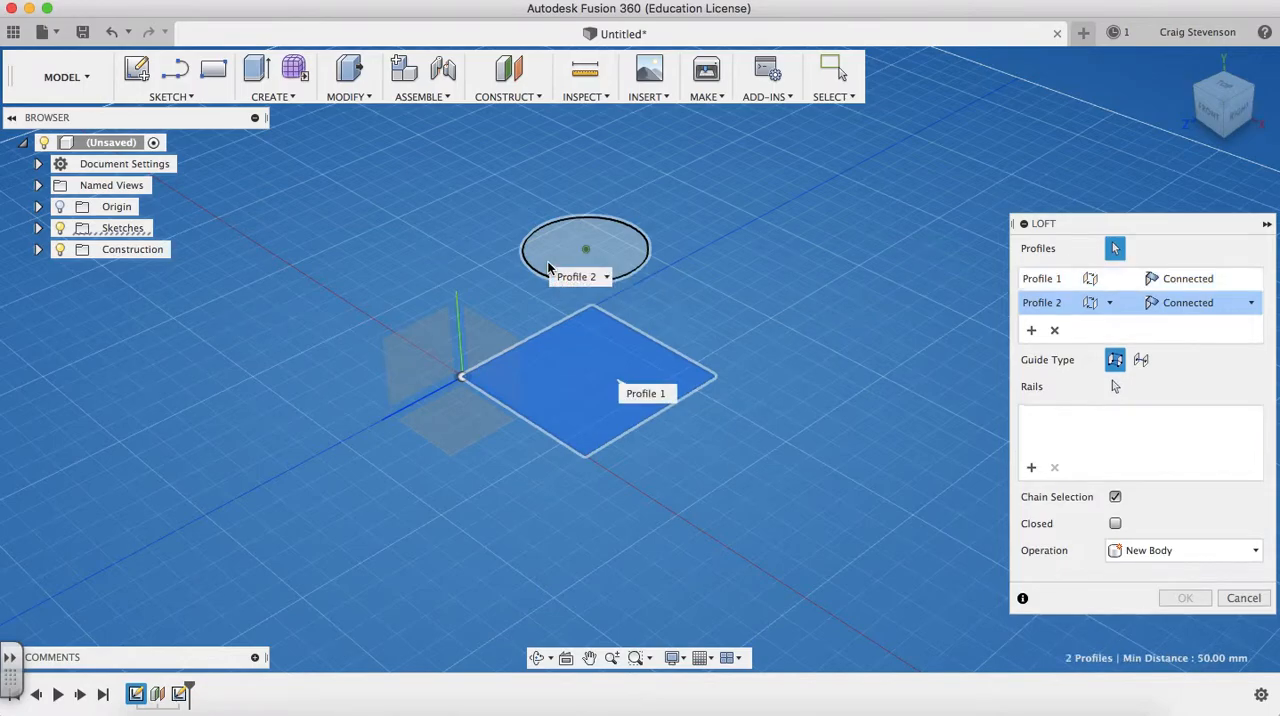
pyautogui.click(1184, 596)
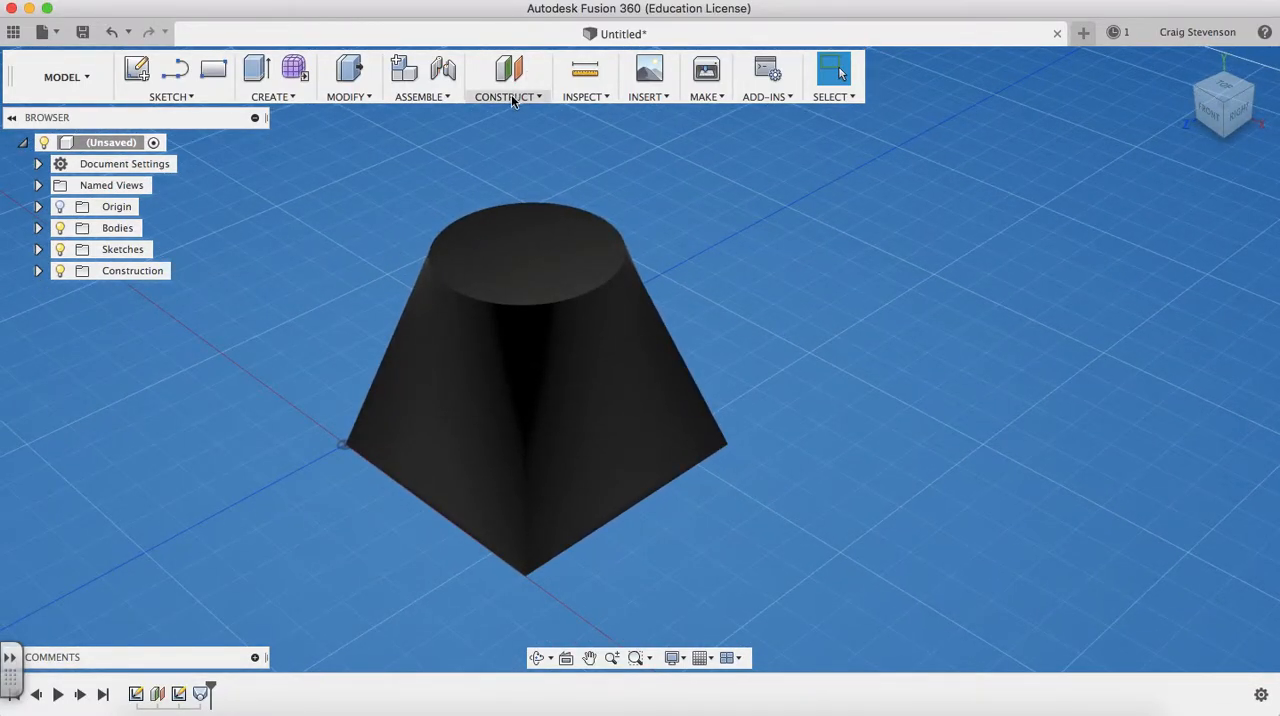
# Step: Begin an offset construction plane from the loft's circular top face
pyautogui.click(508, 76)
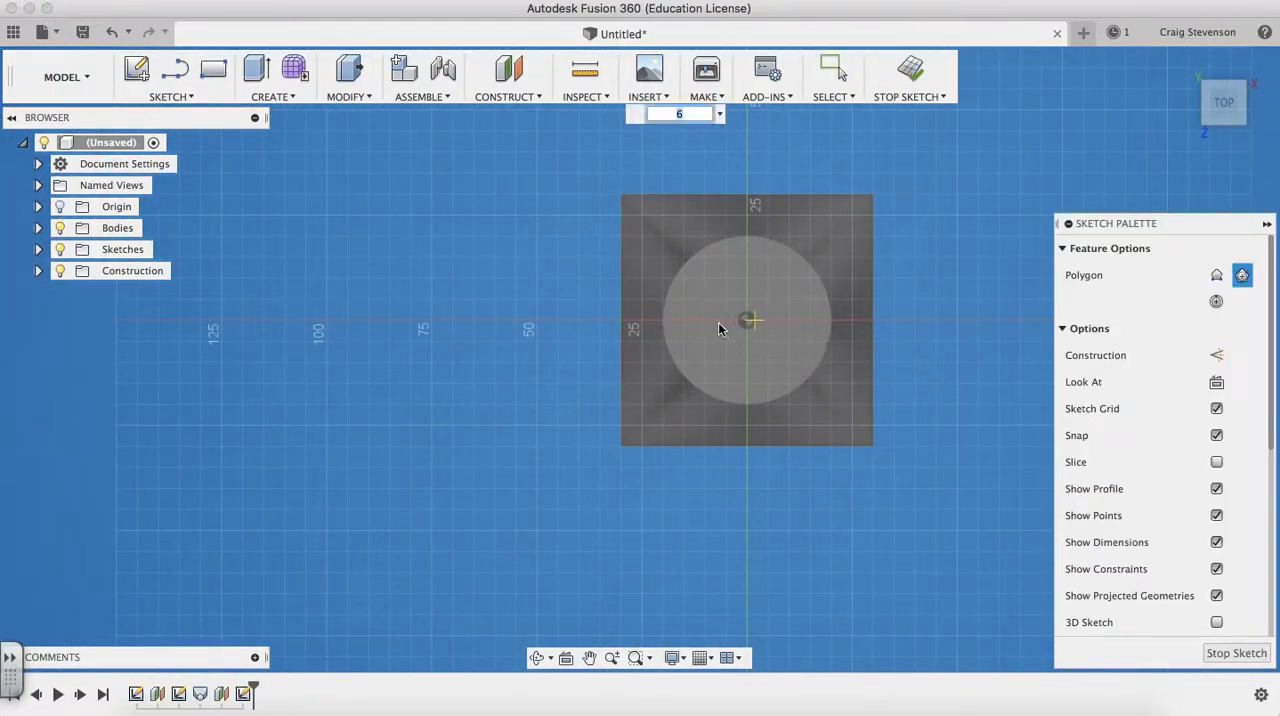
# Step: Sketch a six-sided circumscribed polygon above the loft's top face and finish it
pyautogui.click(832, 76)
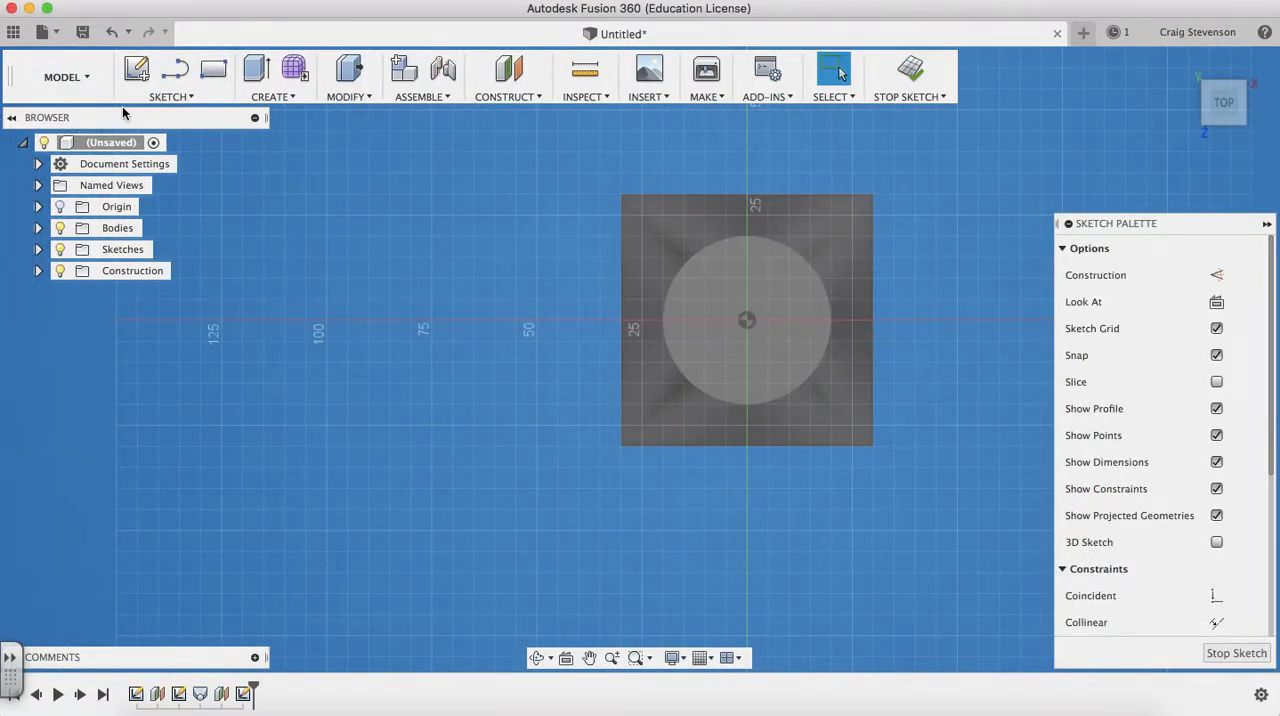
pyautogui.click(170, 76)
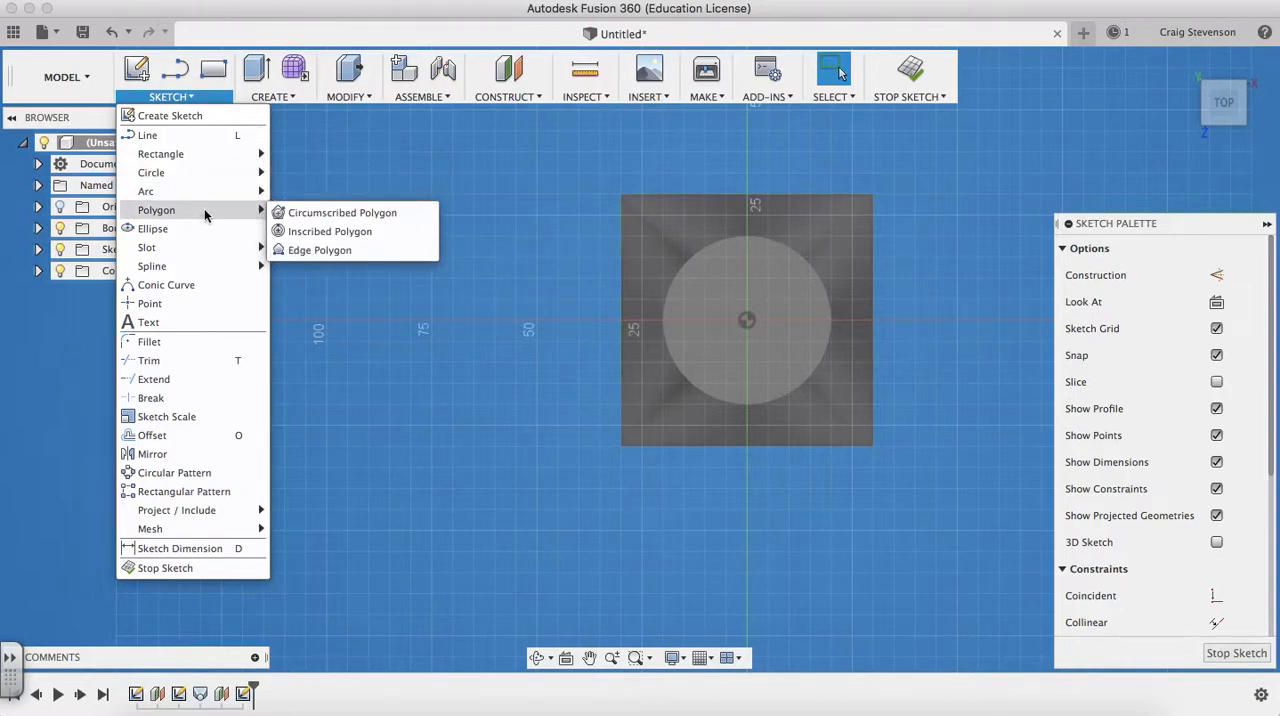
pyautogui.click(328, 230)
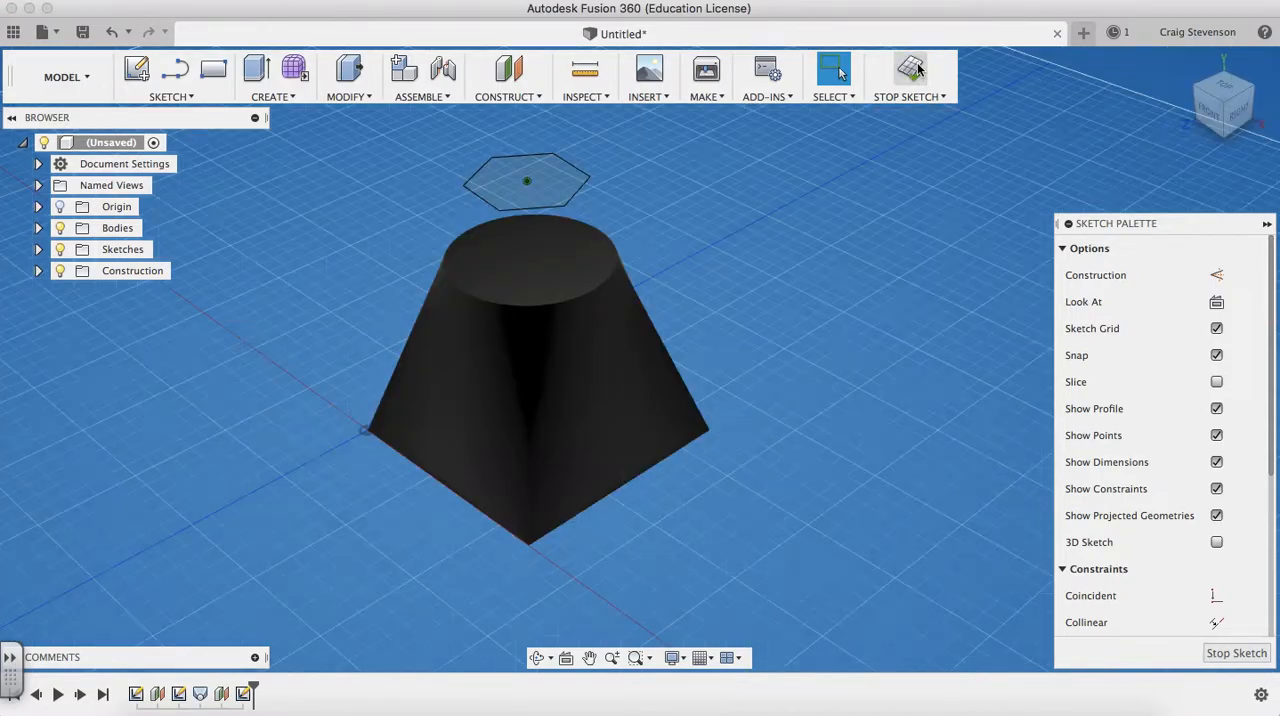
pyautogui.click(272, 80)
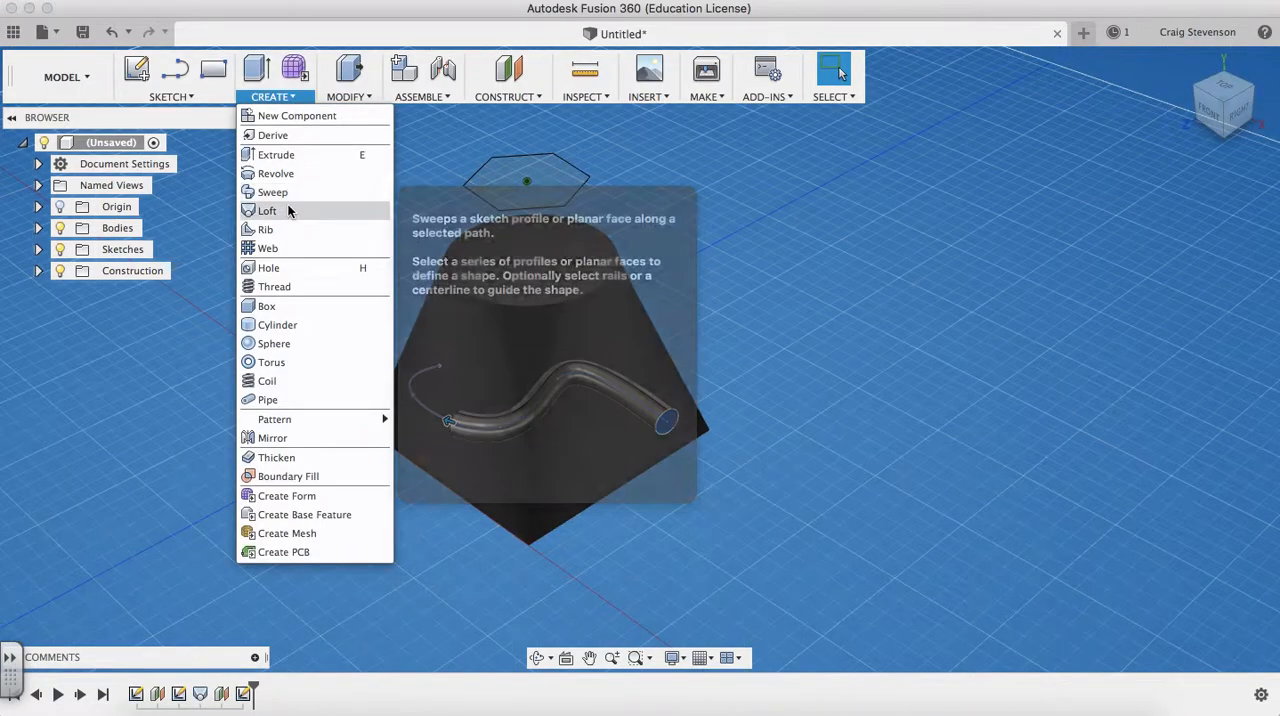
# Step: Start a second loft with the circular top face as the first profile toward the hexagon
pyautogui.click(268, 210)
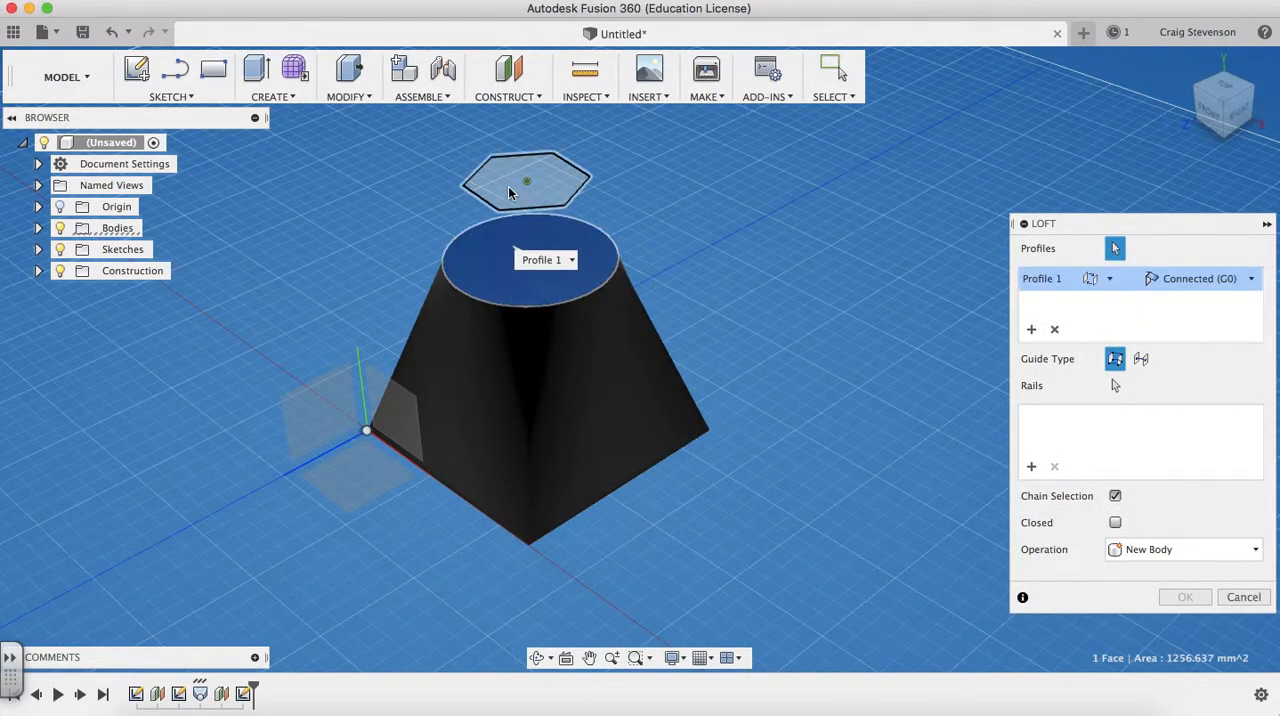
pyautogui.click(528, 182)
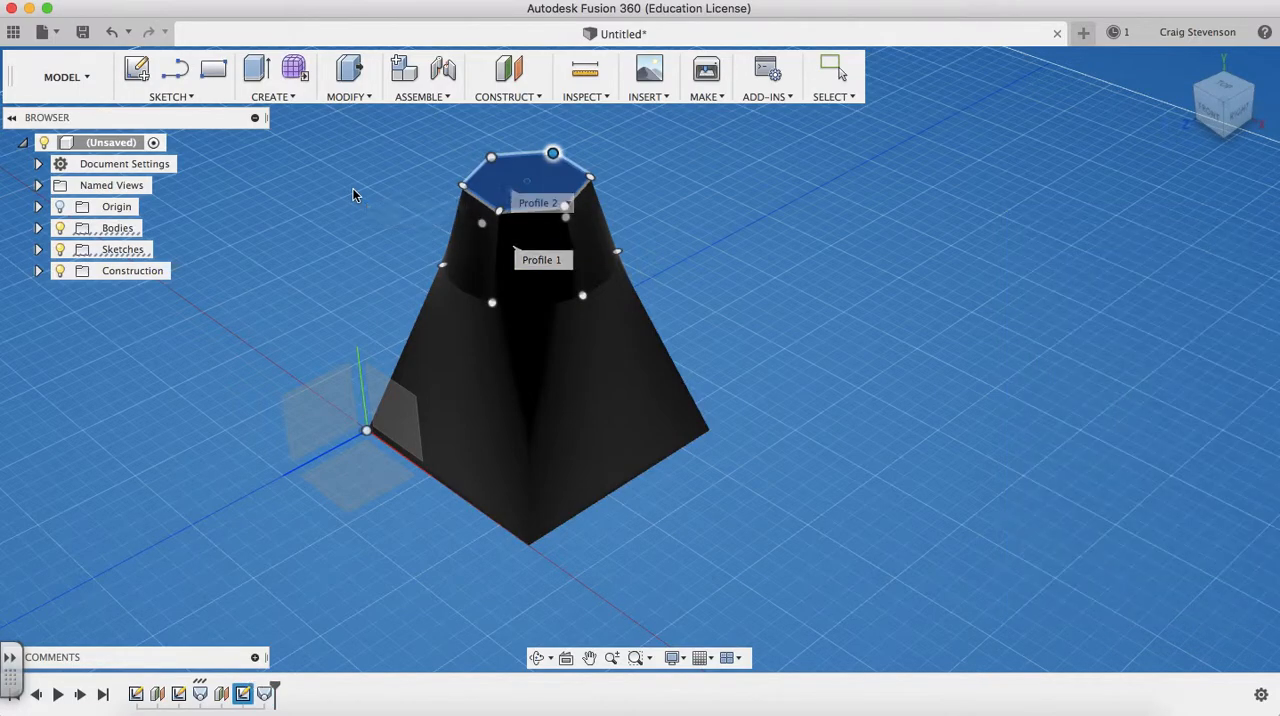